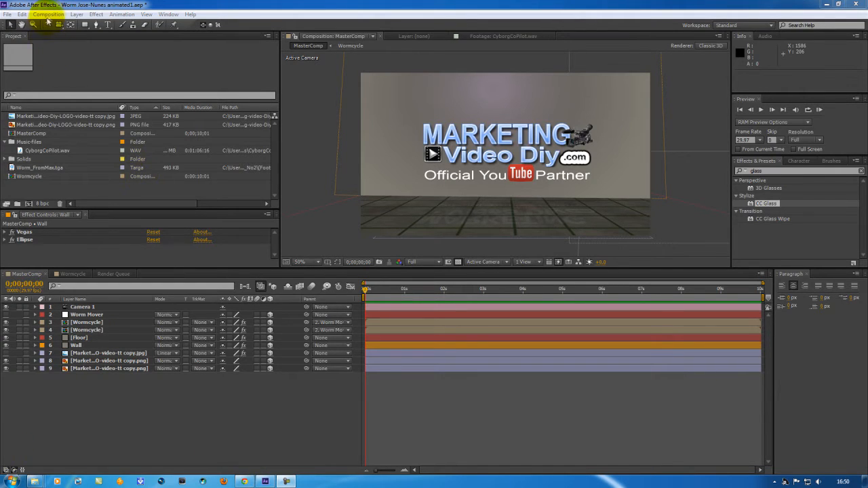
Step: Add MasterComp to the Render Queue from the Composition menu
left_click(49, 15)
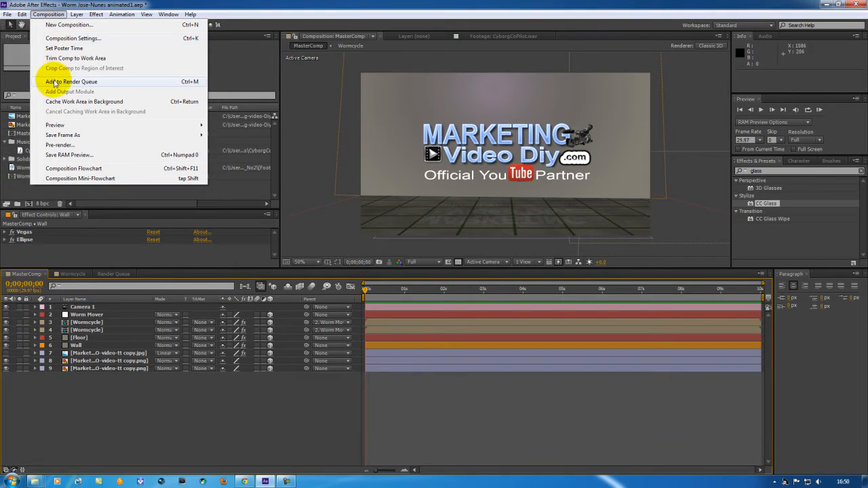
left_click(72, 81)
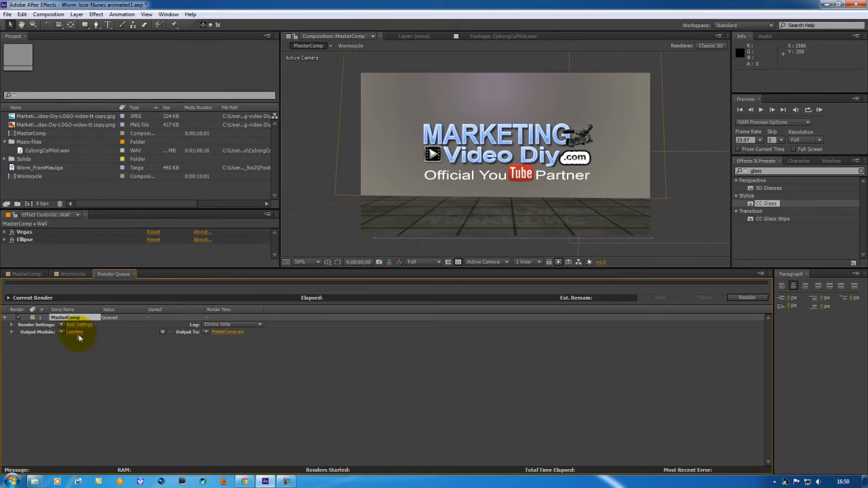
mouse_move(80, 331)
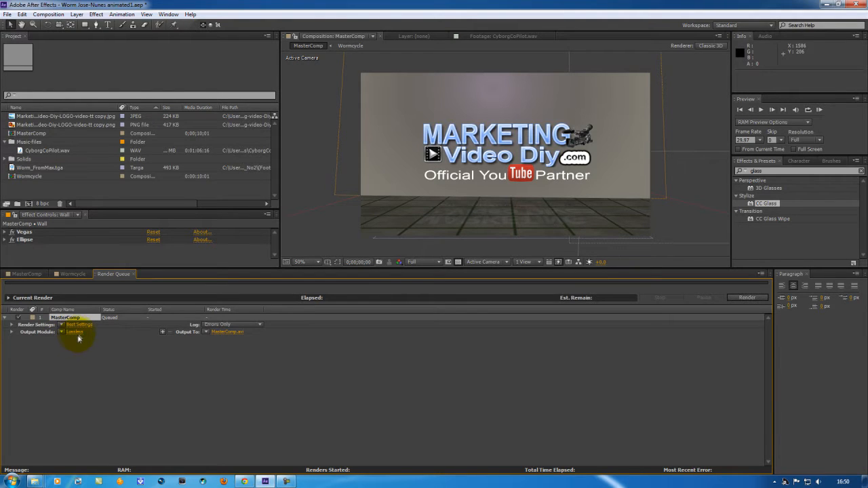
Step: Set the MasterComp output module format to H.264 with Audio Output enabled
left_click(76, 332)
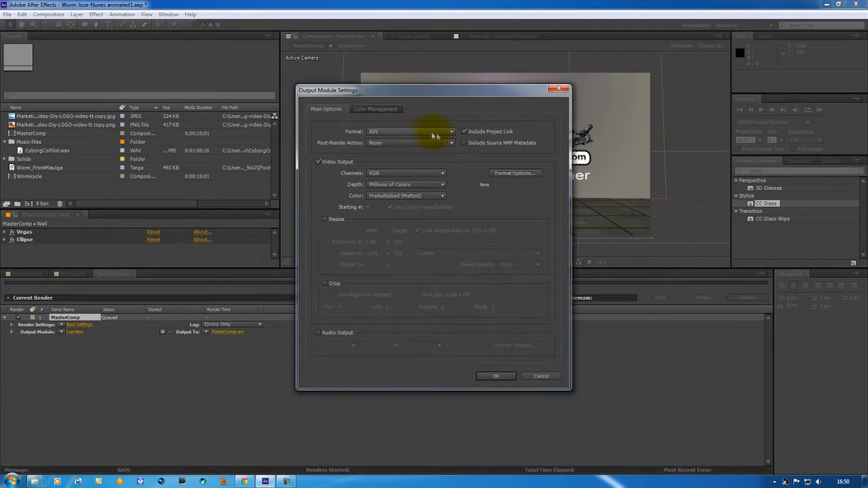
left_click(411, 132)
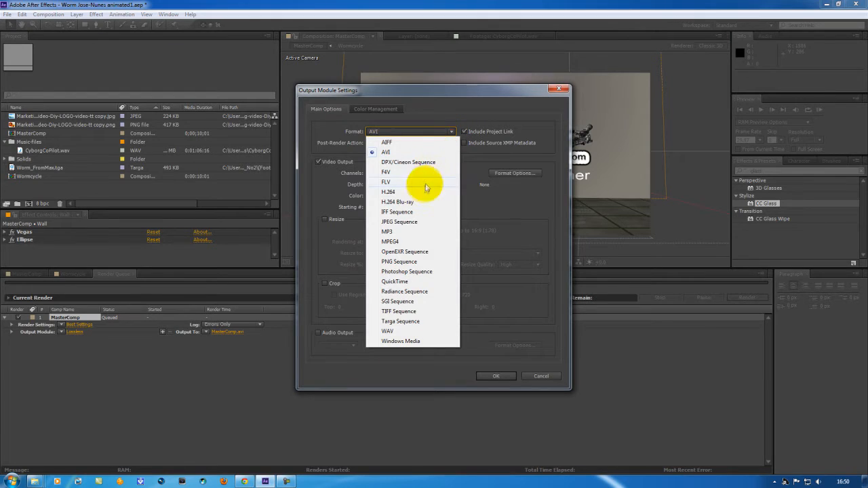
mouse_move(421, 197)
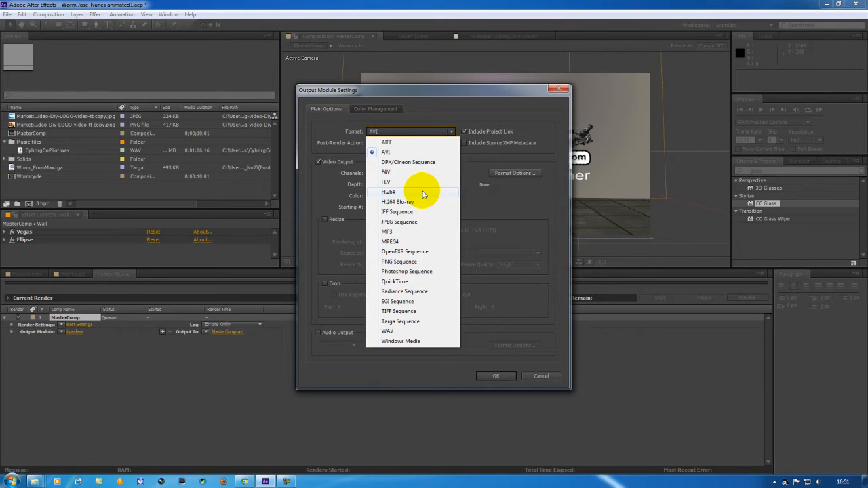
left_click(388, 191)
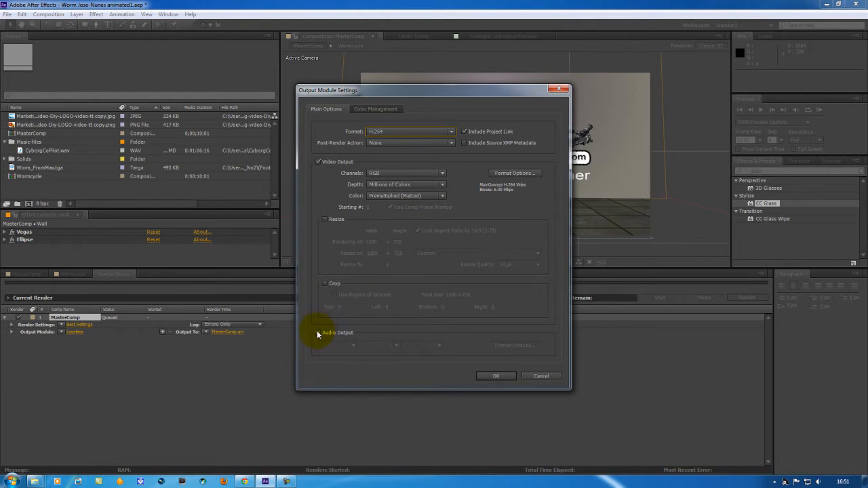
left_click(318, 333)
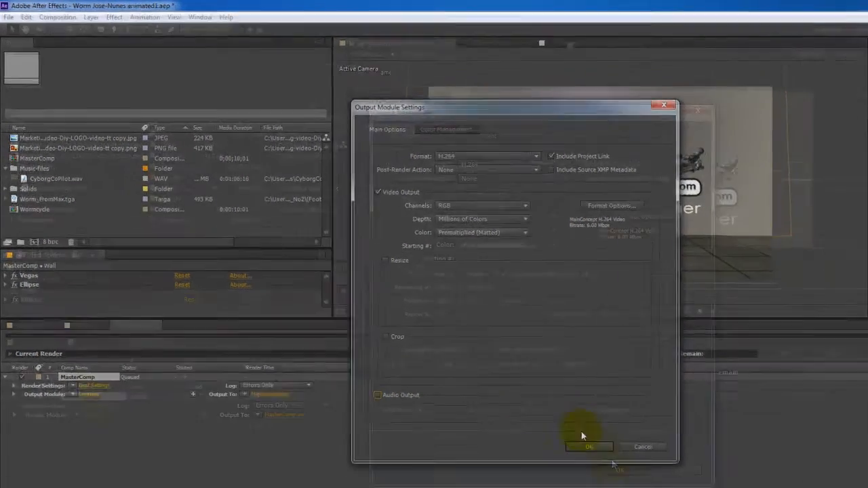
Step: Confirm the output settings and save the render as MasterComp.mp4 on the Desktop
left_click(588, 446)
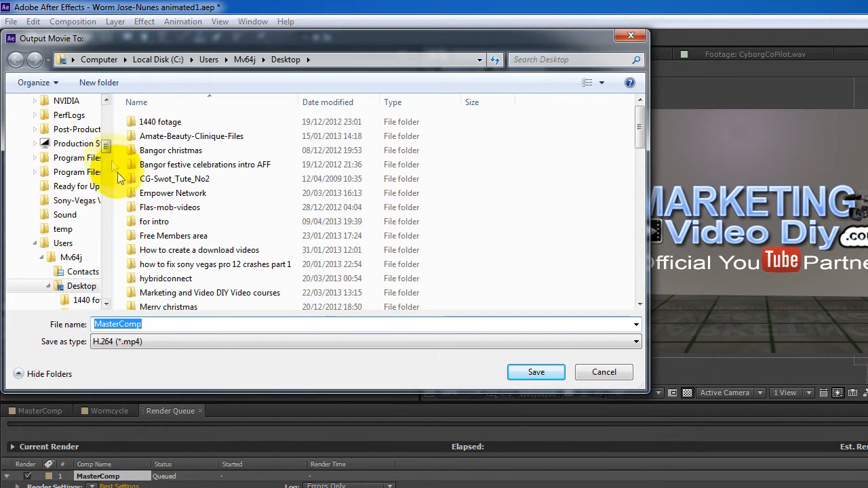
scroll("up", 3)
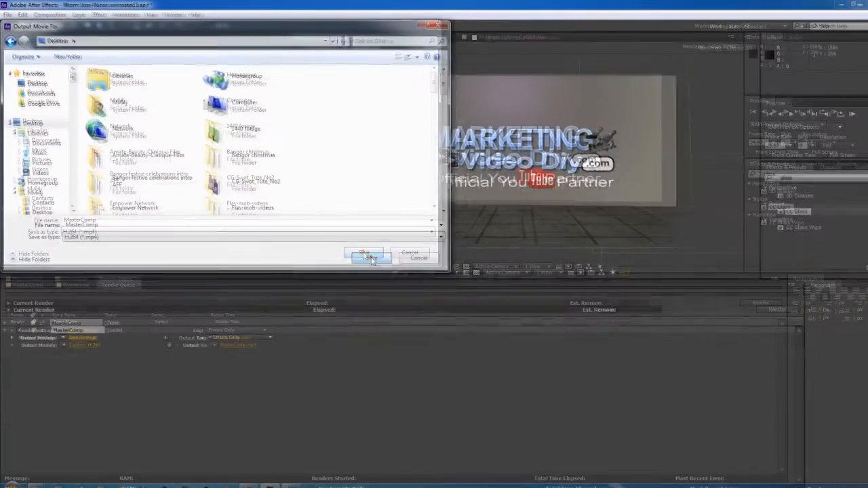
left_click(367, 256)
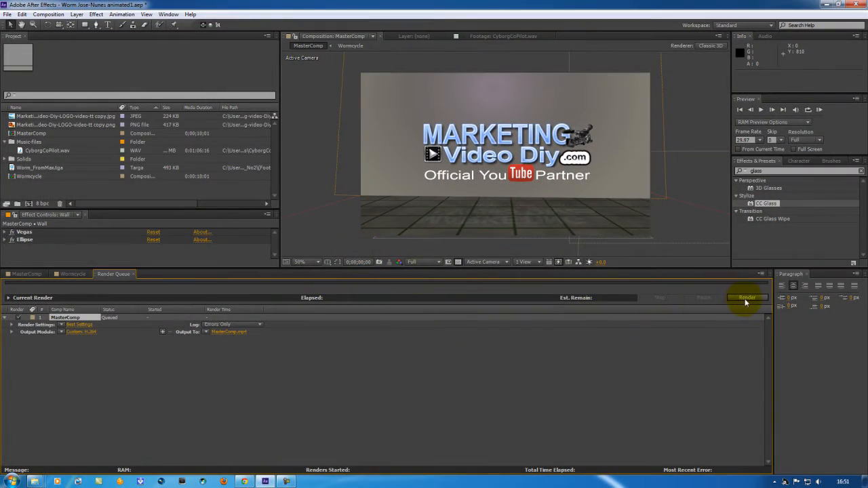
left_click(747, 297)
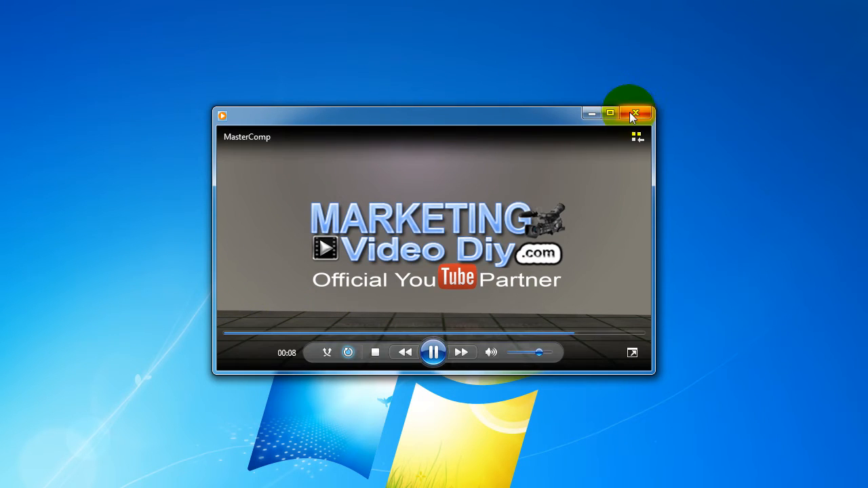
Step: Close Windows Media Player after MasterComp.mp4 finishes playing
left_click(636, 113)
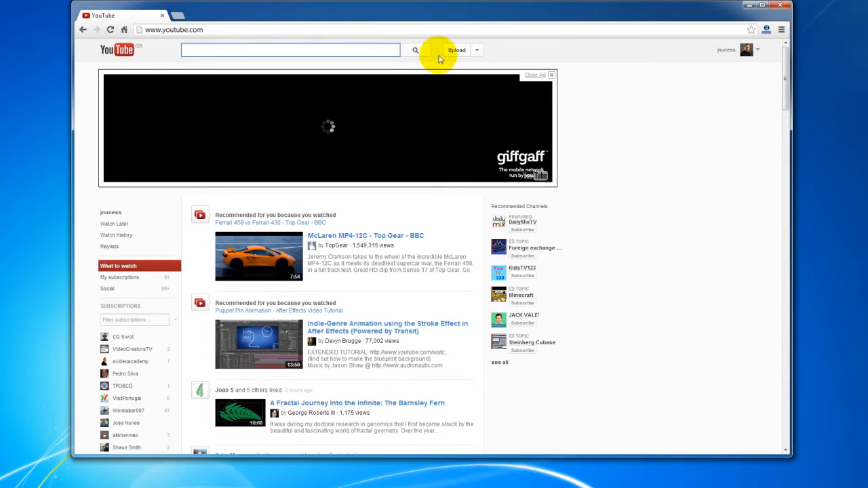
Step: Start a YouTube upload of MasterComp.mp4 from the desktop
left_click(455, 50)
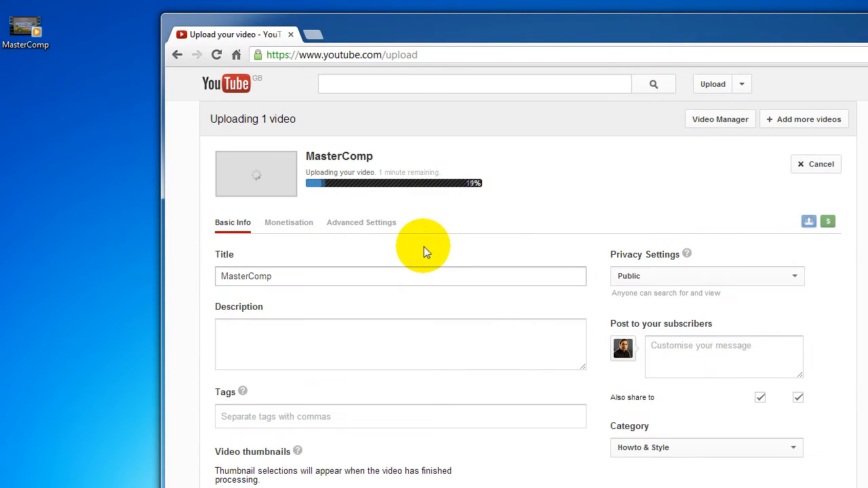
mouse_move(415, 245)
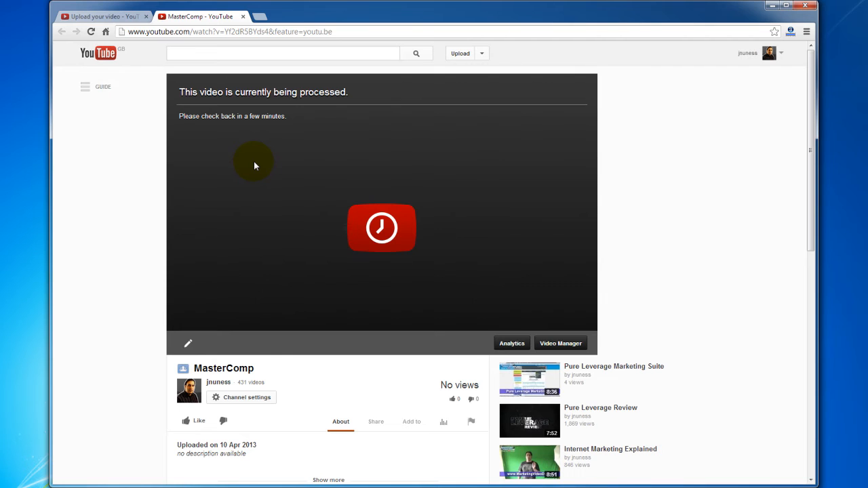
mouse_move(238, 165)
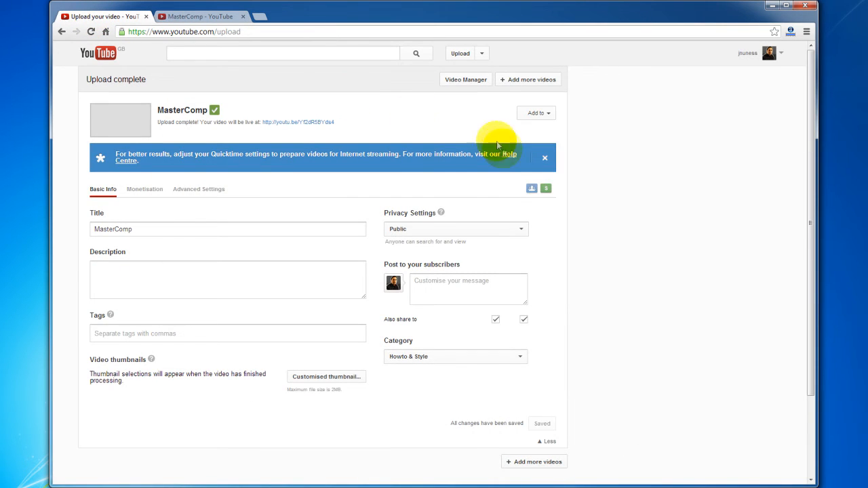
Step: Dismiss the streaming tip, open MasterComp's youtu.be watch page, and close the duplicate tab
left_click(545, 158)
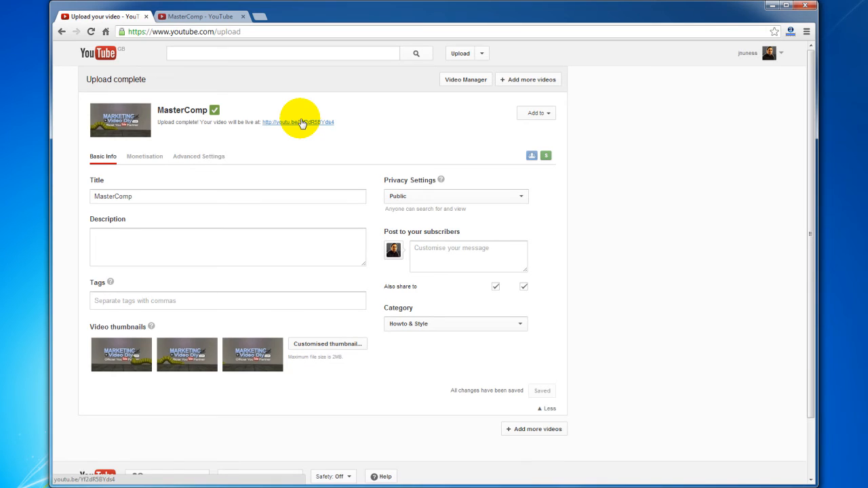
left_click(298, 122)
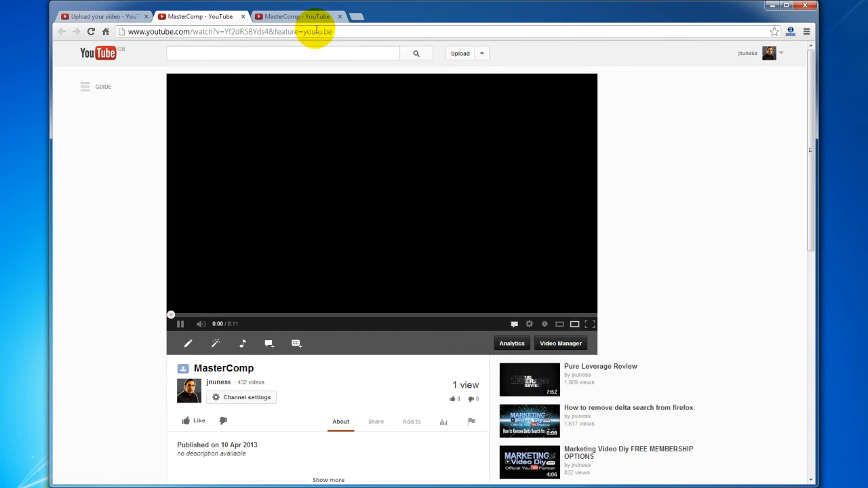
scroll("down", 3)
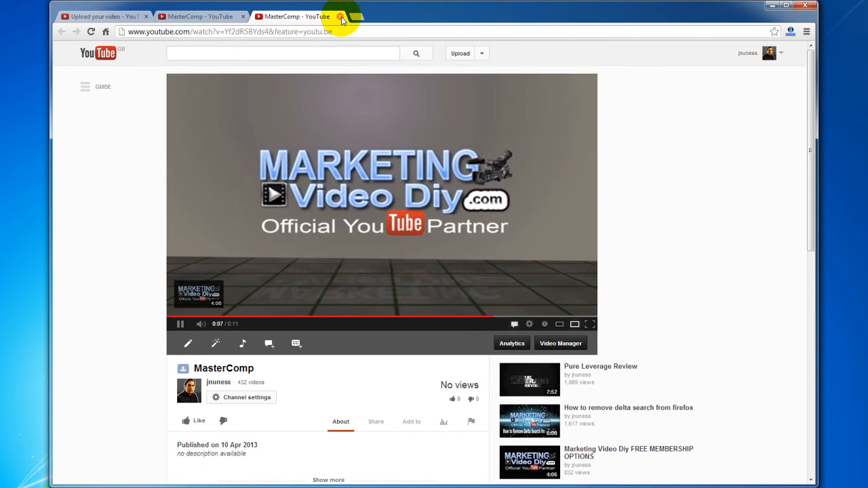
left_click(341, 16)
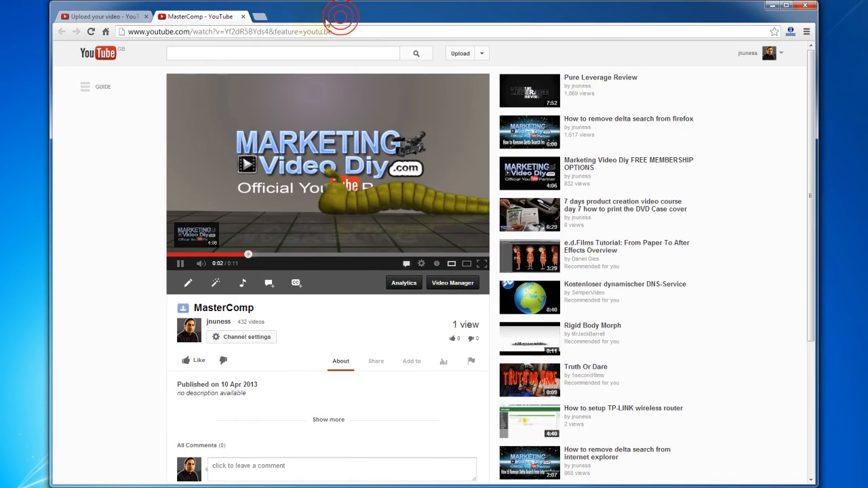